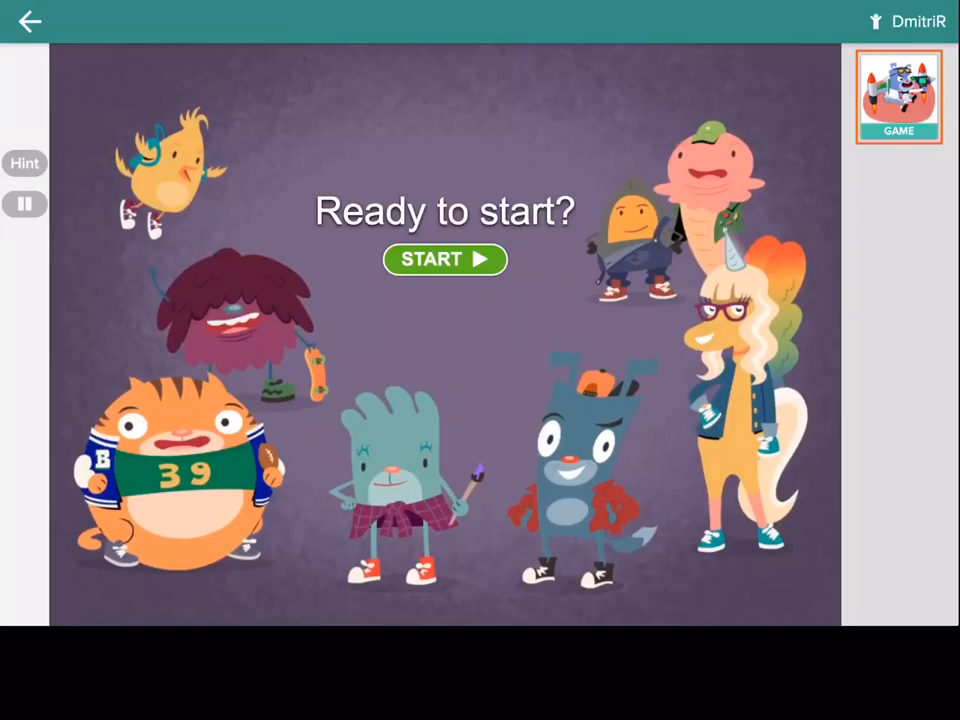
Go back to the Assignments page showing First Grade Math and First grade math
click(444, 260)
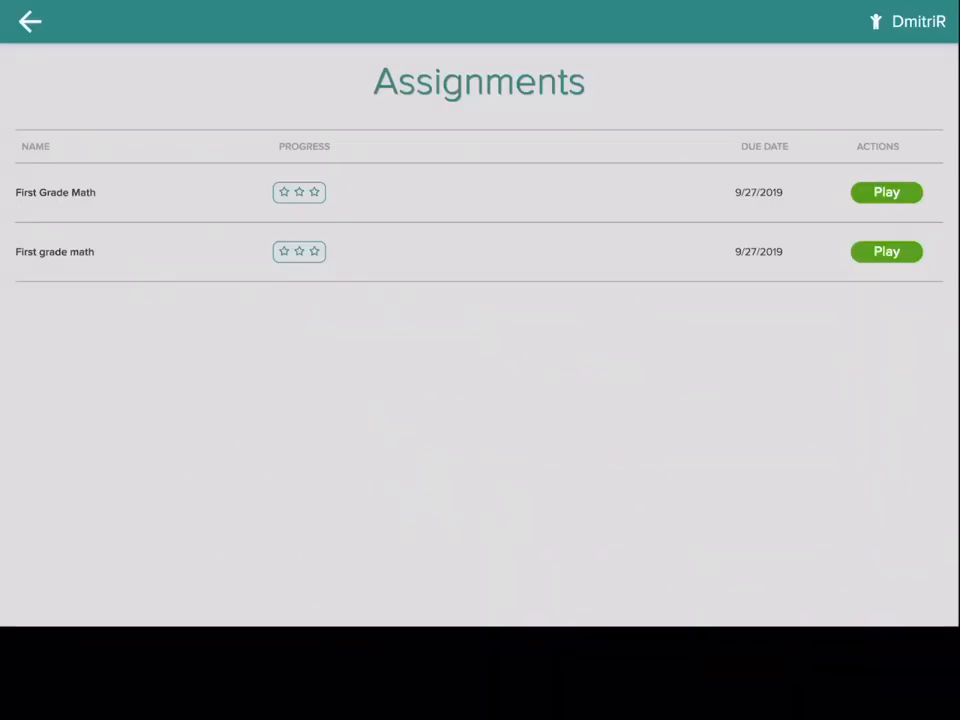
Launch a first grade math assignment's word-bridge game, starting with the toad picture
click(885, 192)
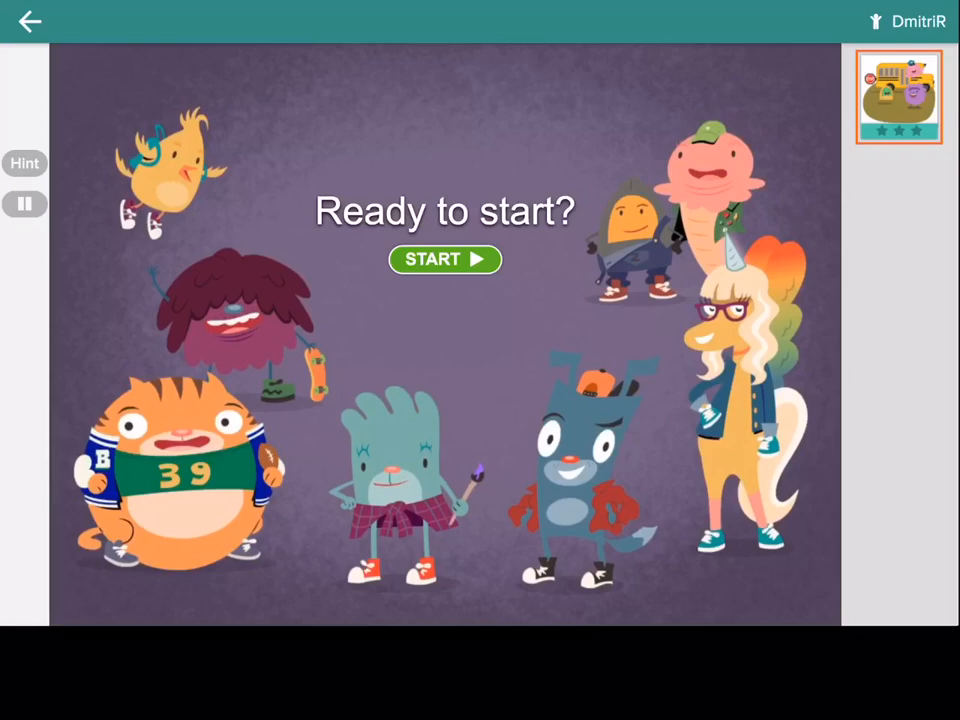
click(444, 259)
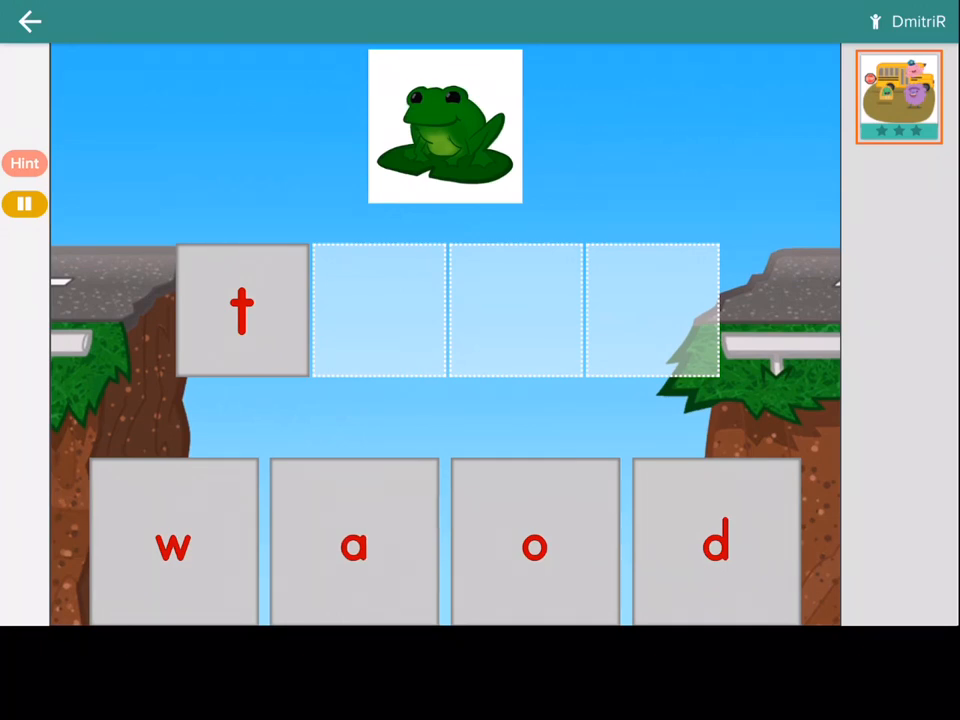
Spell toad (o, a, d) and goat (o, t) on the bridges
drag(535, 545, 378, 315)
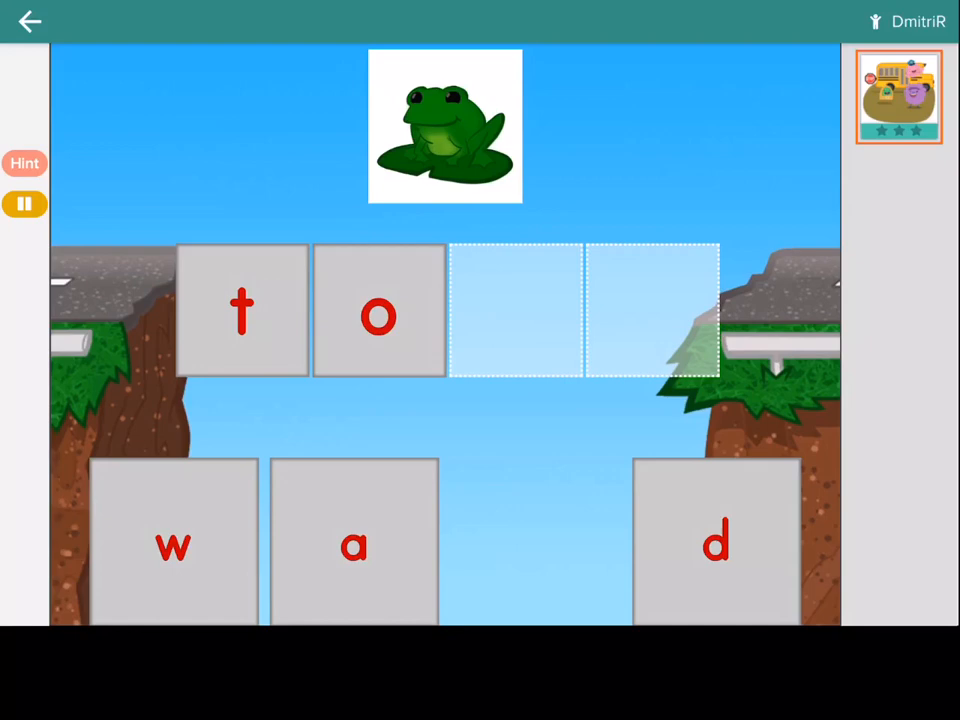
drag(354, 544, 516, 311)
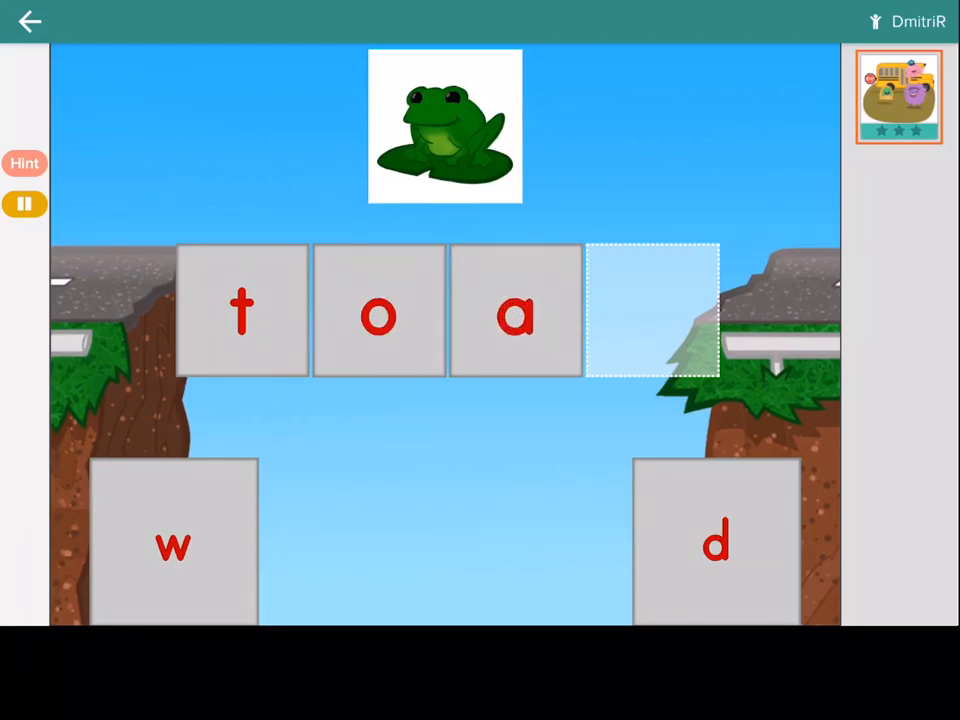
drag(714, 543, 653, 311)
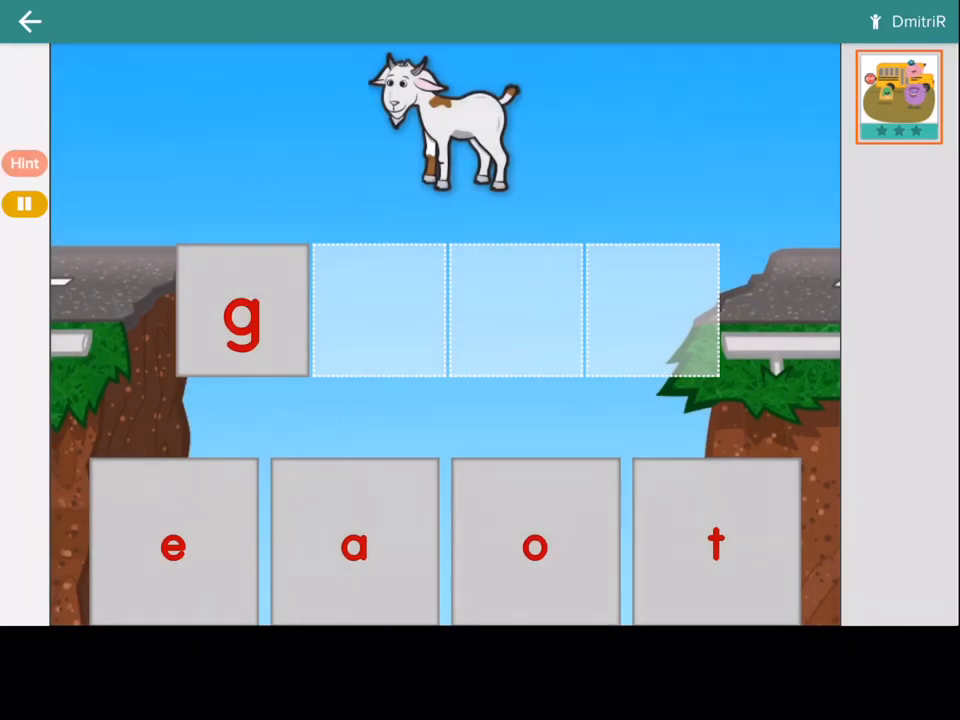
drag(535, 545, 494, 476)
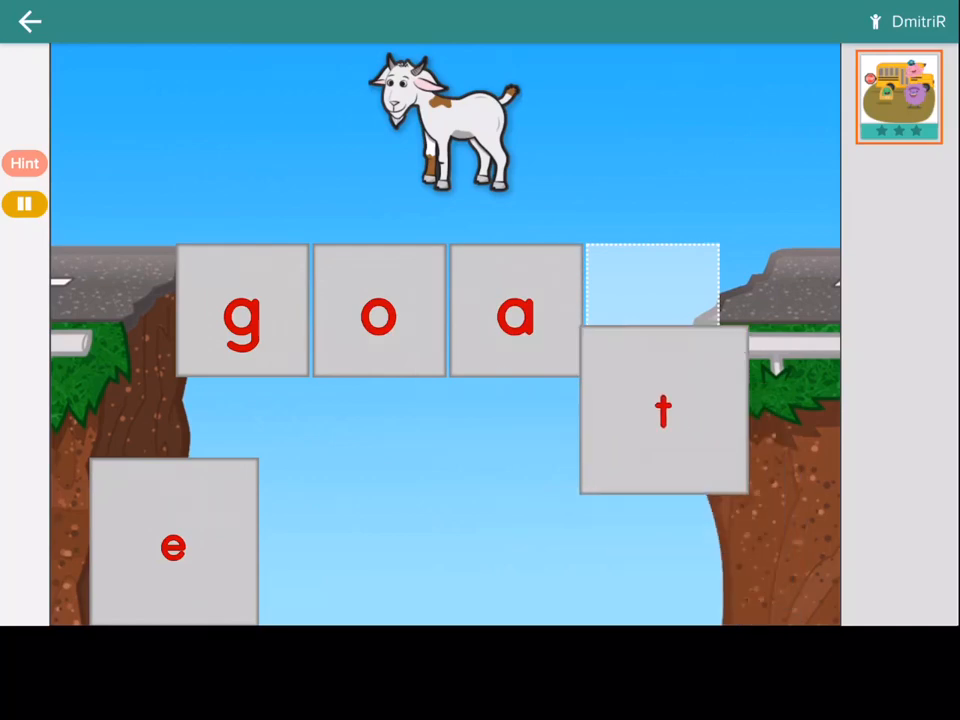
drag(663, 410, 653, 310)
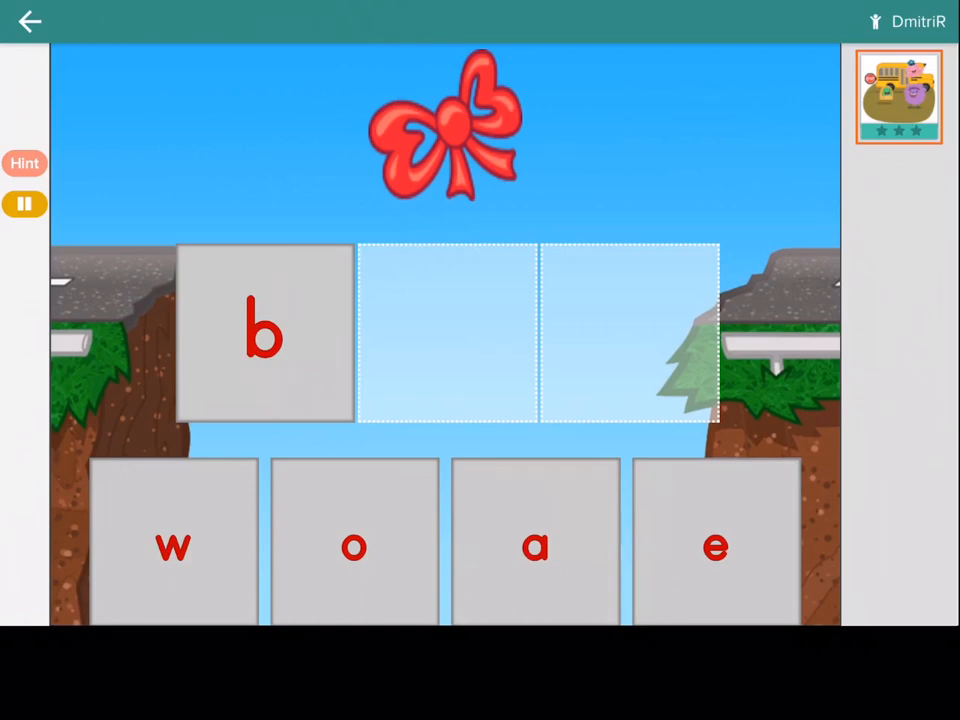
Spell bow with o and the final letter, ending with two of three stars
drag(354, 545, 385, 420)
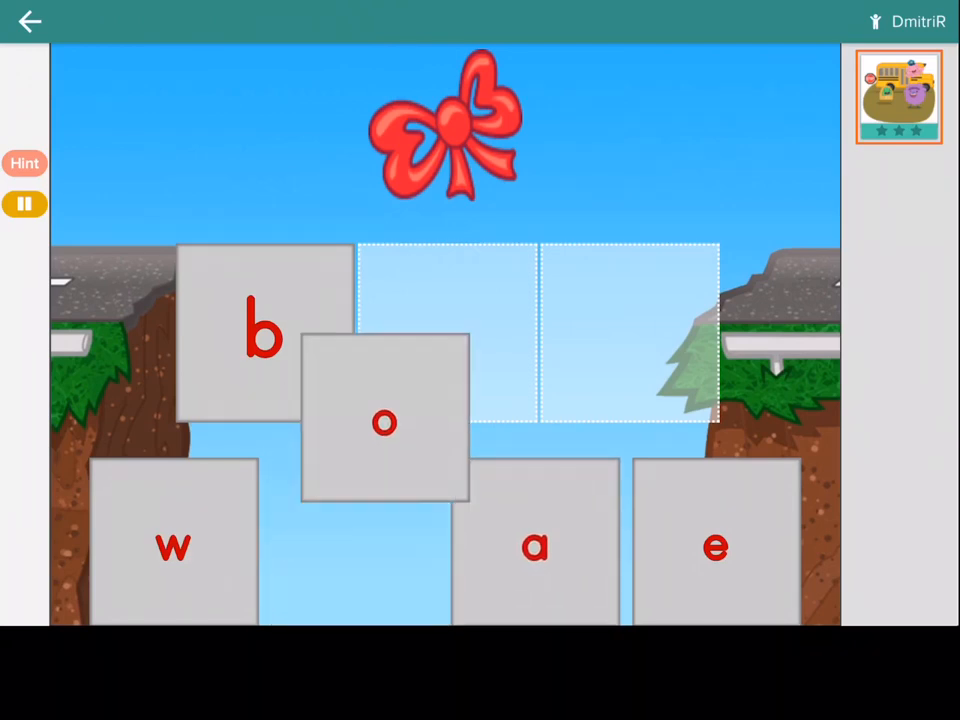
drag(385, 421, 447, 335)
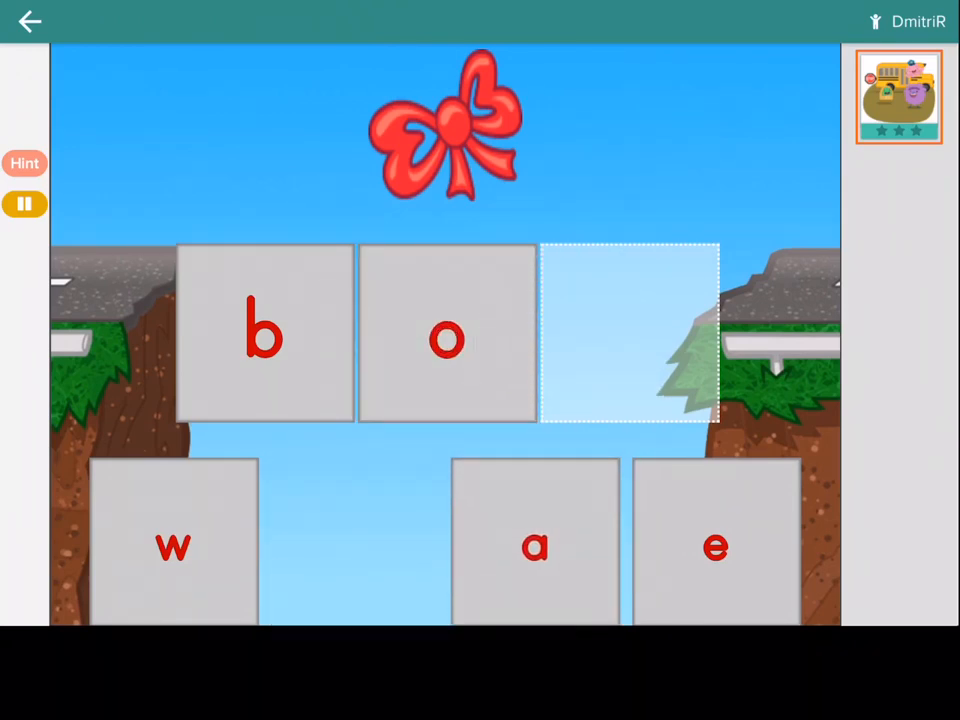
drag(714, 545, 598, 335)
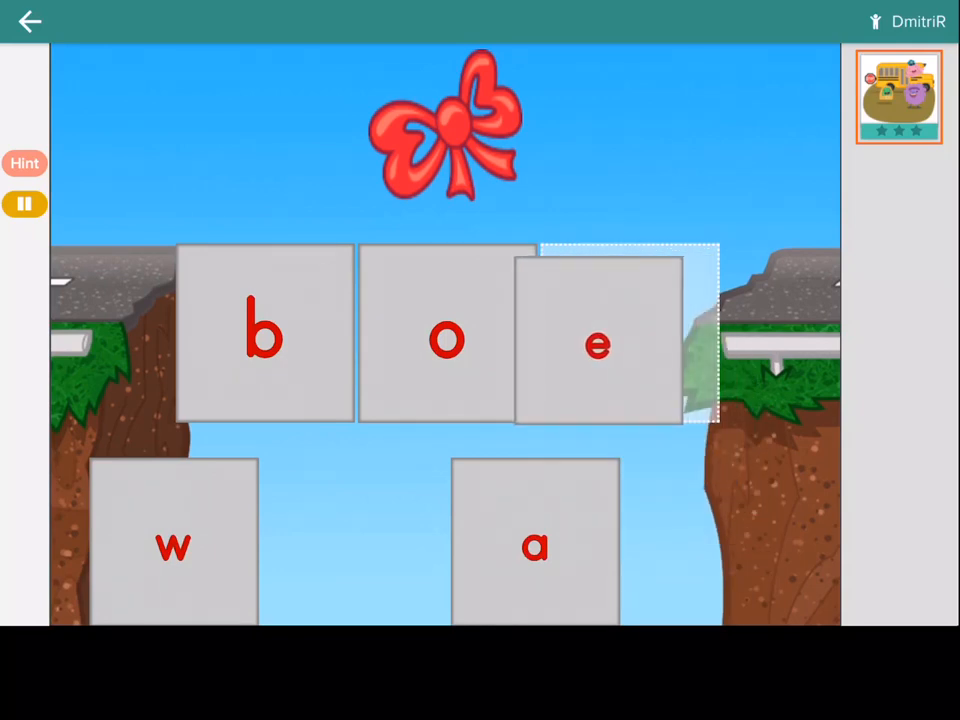
drag(173, 545, 628, 335)
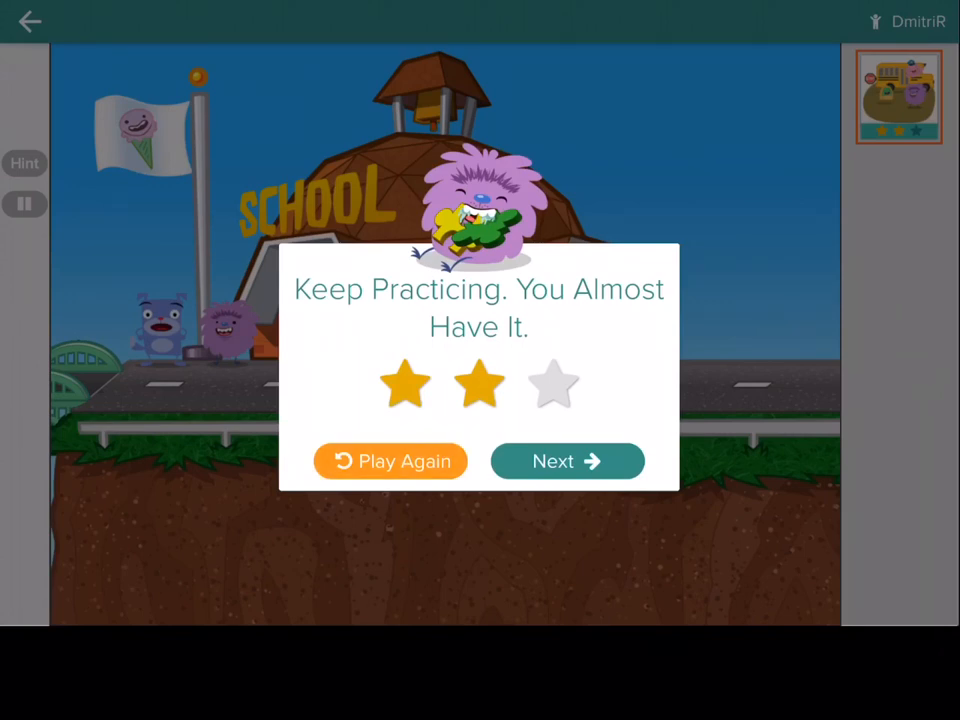
Replay the round from the two-star Keep Practicing results popup
click(567, 461)
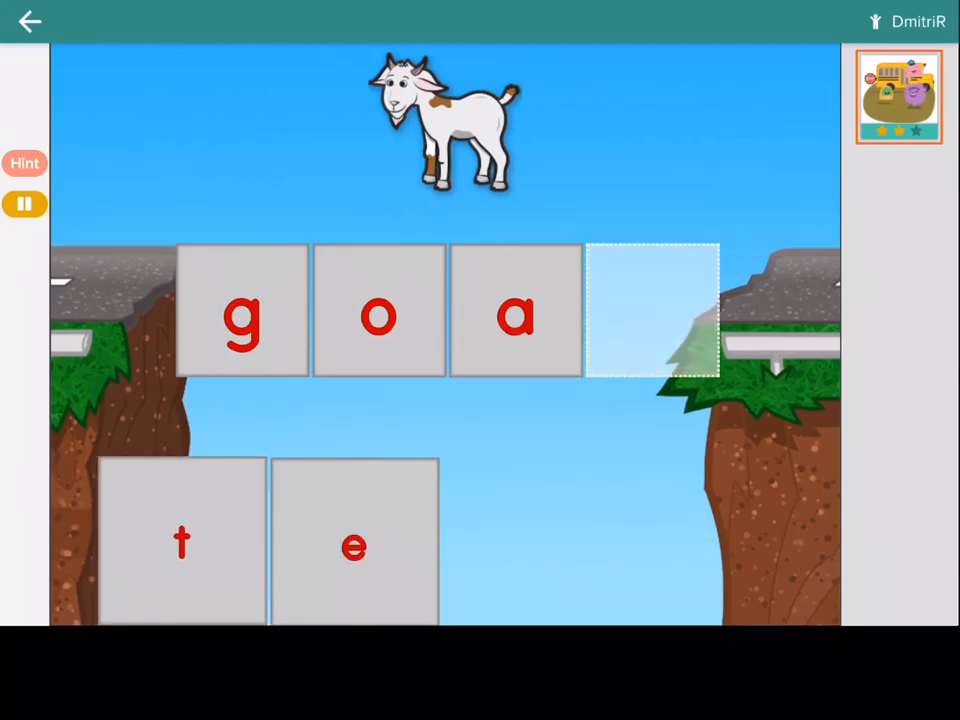
Finish goat with t, spell toad, and place o after b in bow
drag(182, 543, 653, 311)
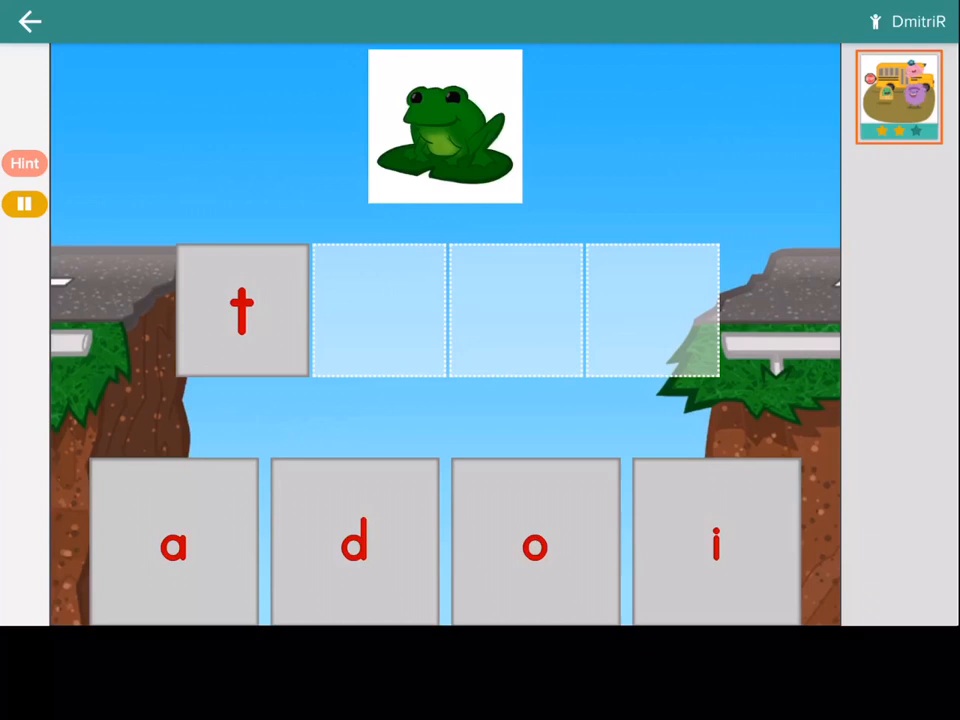
drag(534, 545, 517, 478)
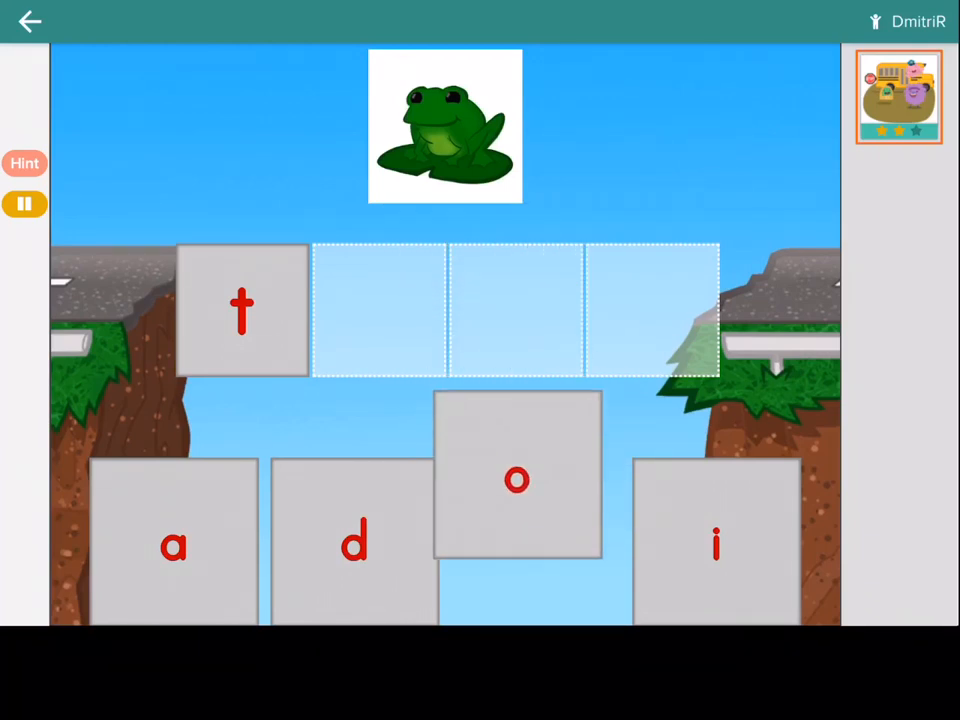
drag(517, 476, 379, 311)
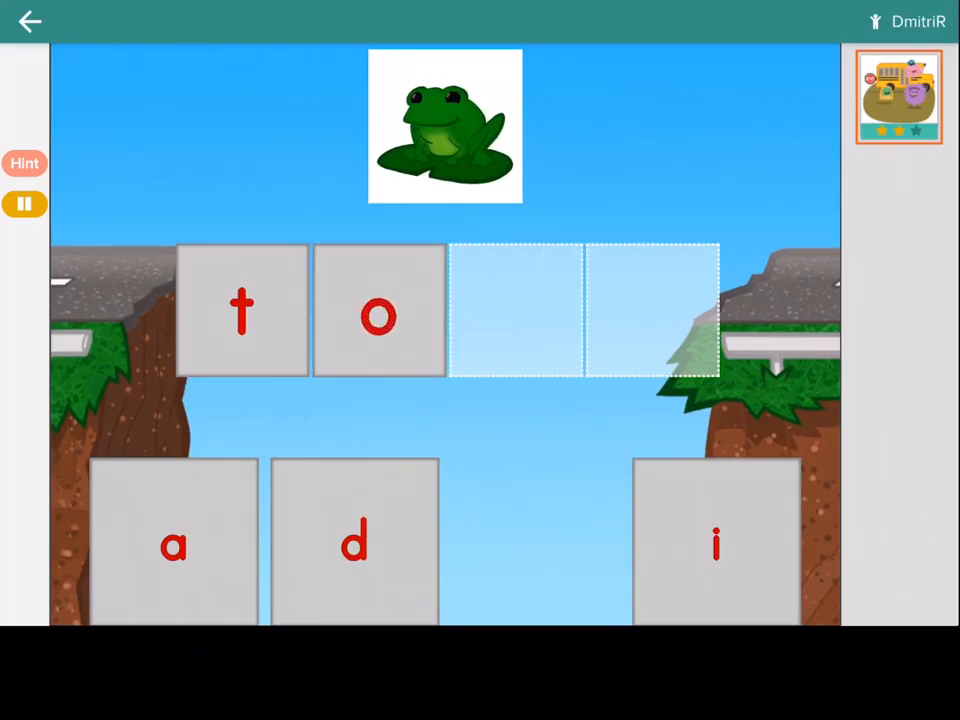
drag(175, 545, 515, 310)
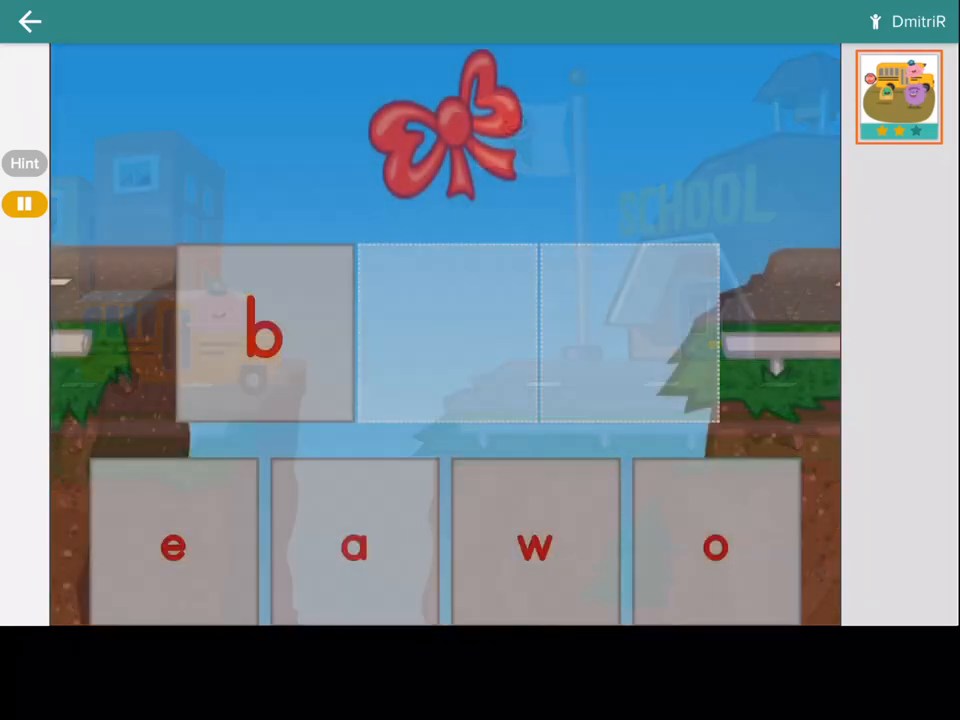
drag(714, 546, 543, 390)
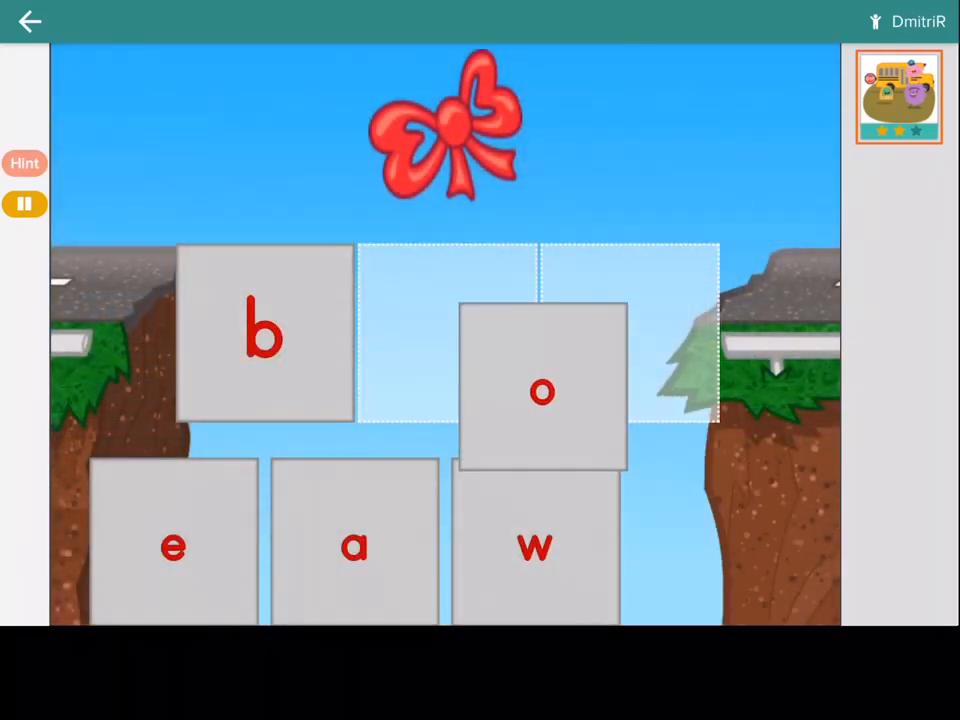